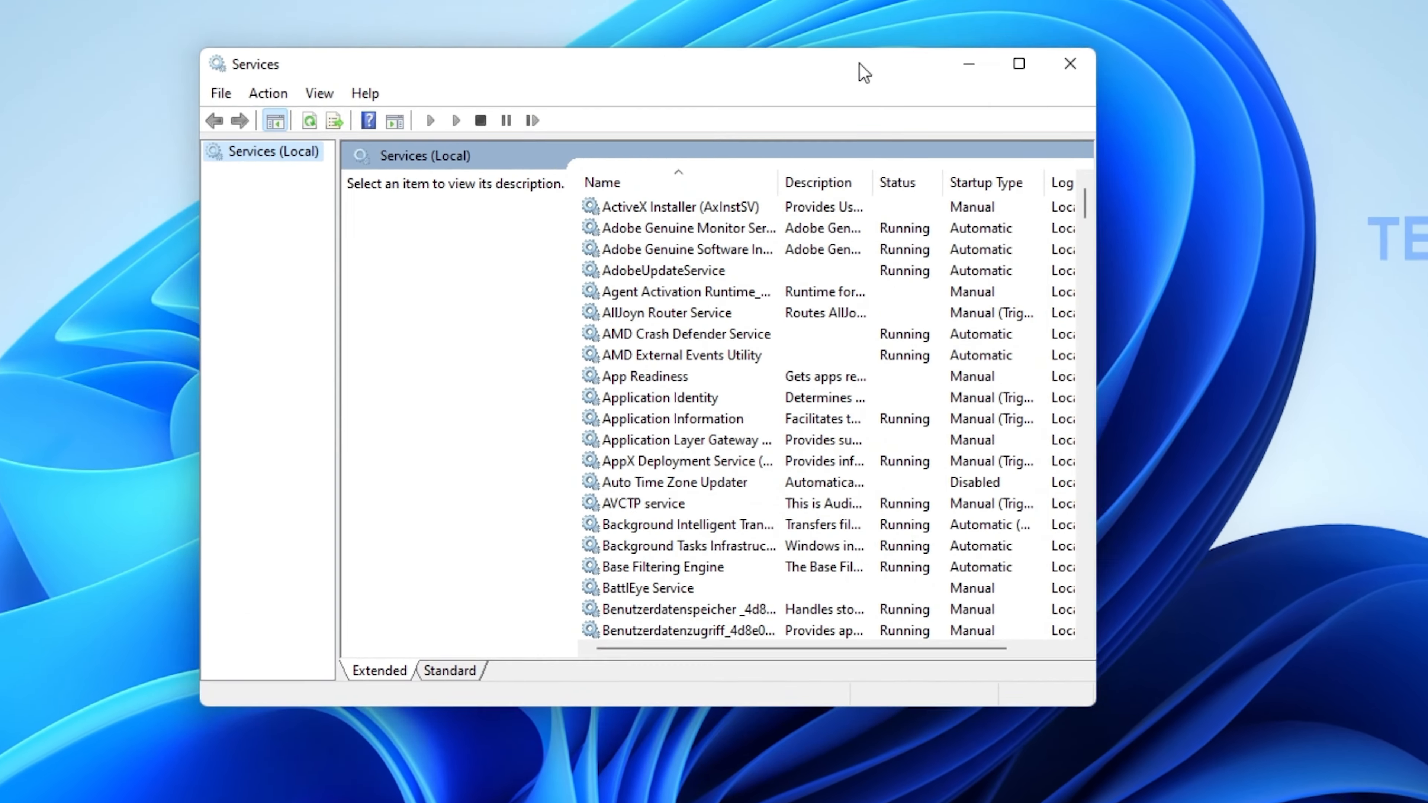
- Confirm WLAN AutoConfig is set to Automatic startup and Running in its properties
{"action": "left_click", "coordinate": [664, 312]}
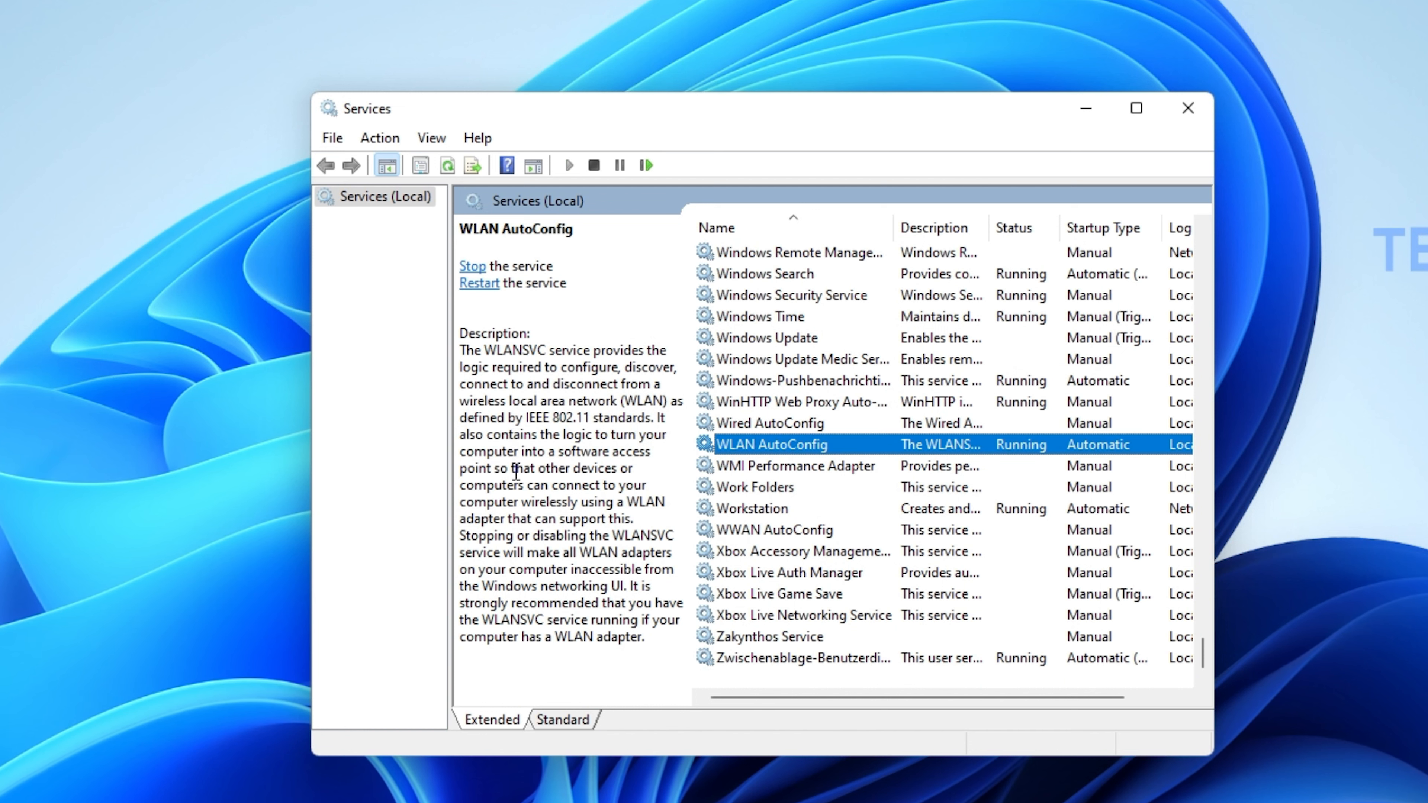
{"action": "right_click", "coordinate": [770, 445]}
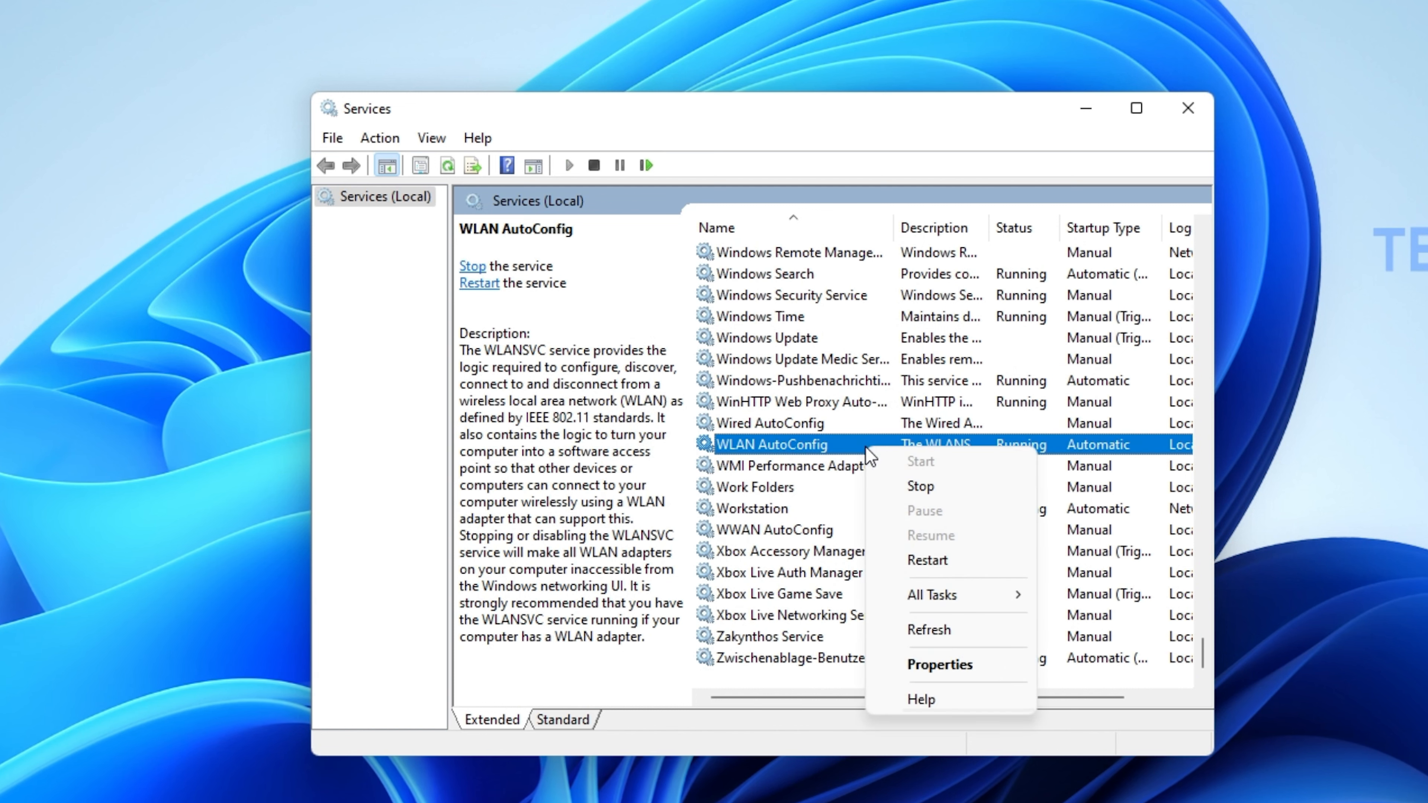
{"action": "left_click", "coordinate": [938, 664]}
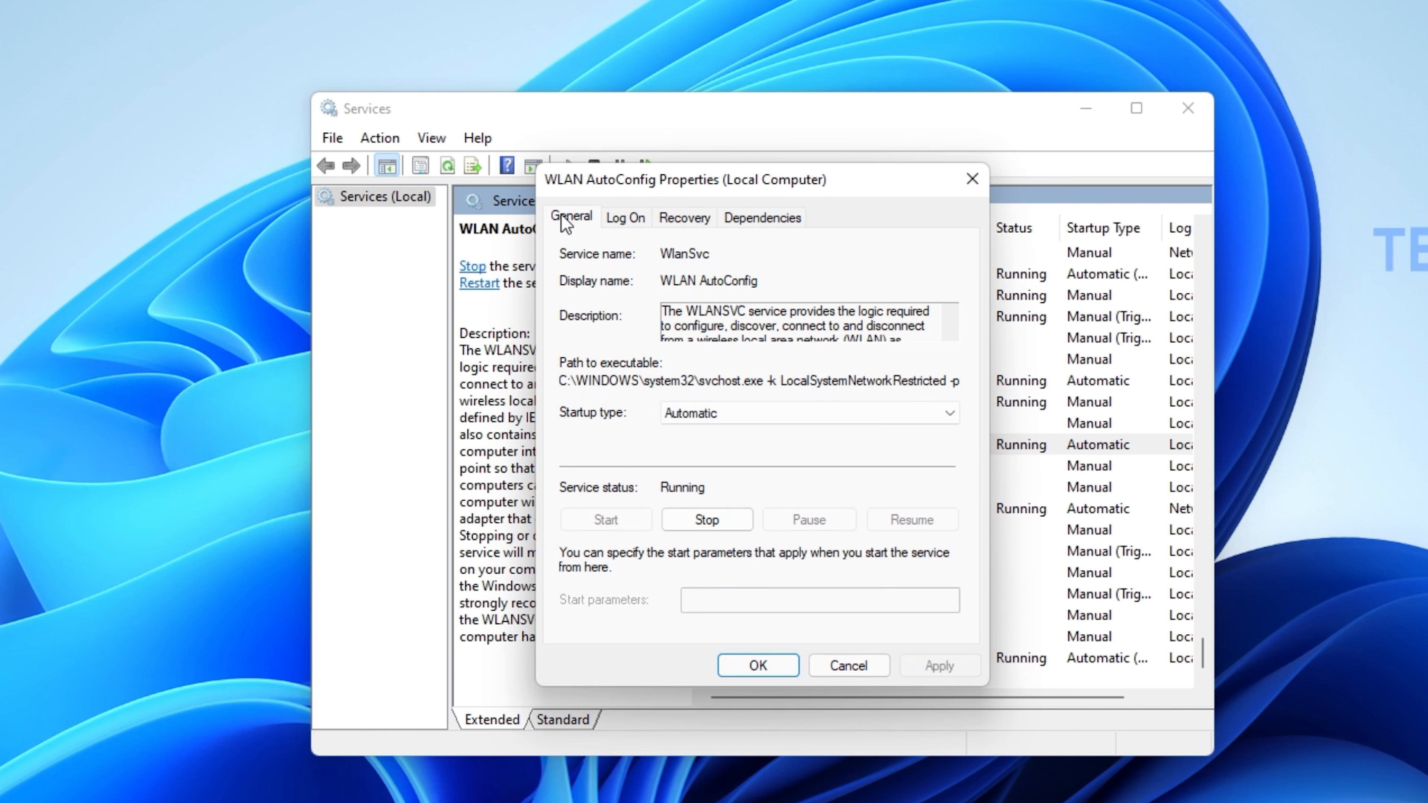
{"action": "mouse_move", "coordinate": [616, 430]}
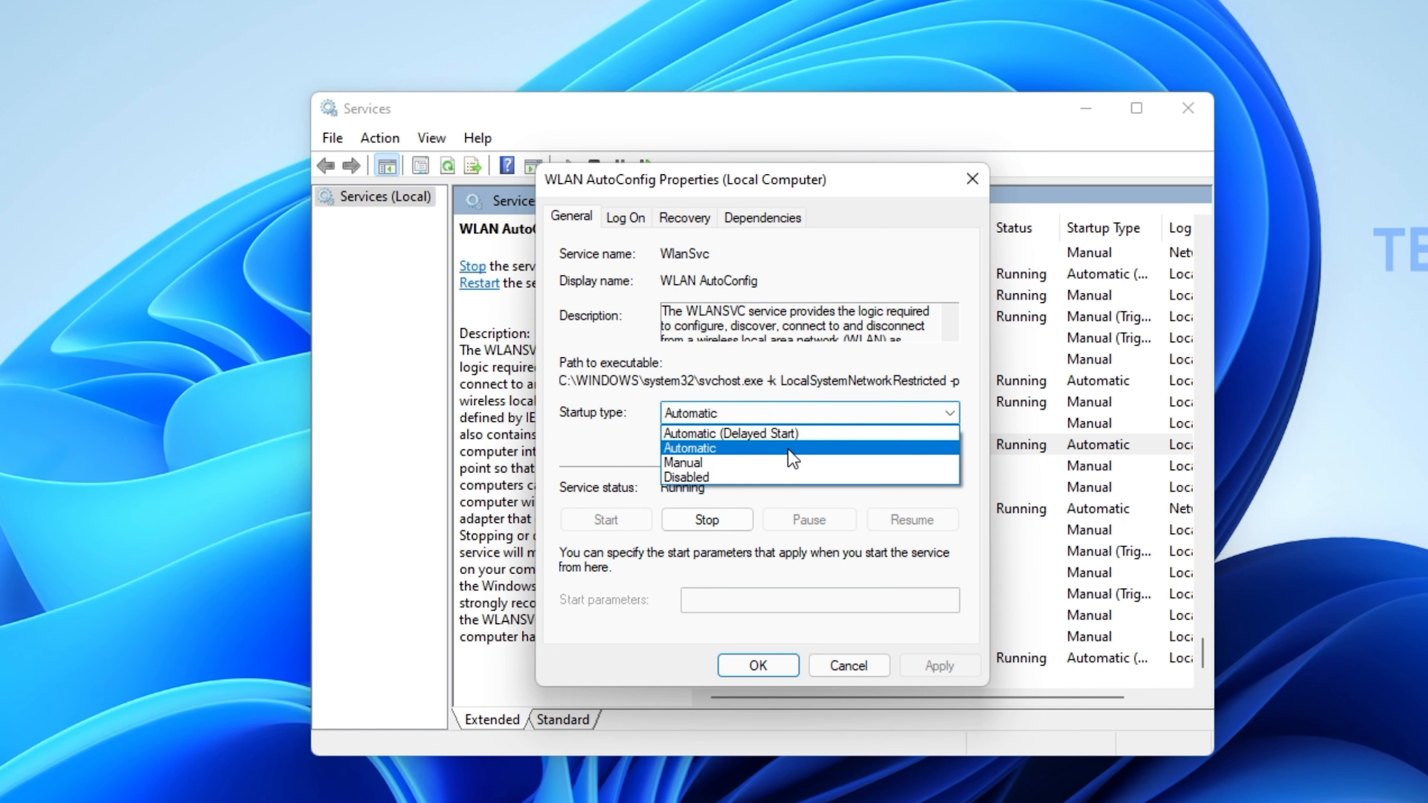
{"action": "left_click", "coordinate": [689, 447]}
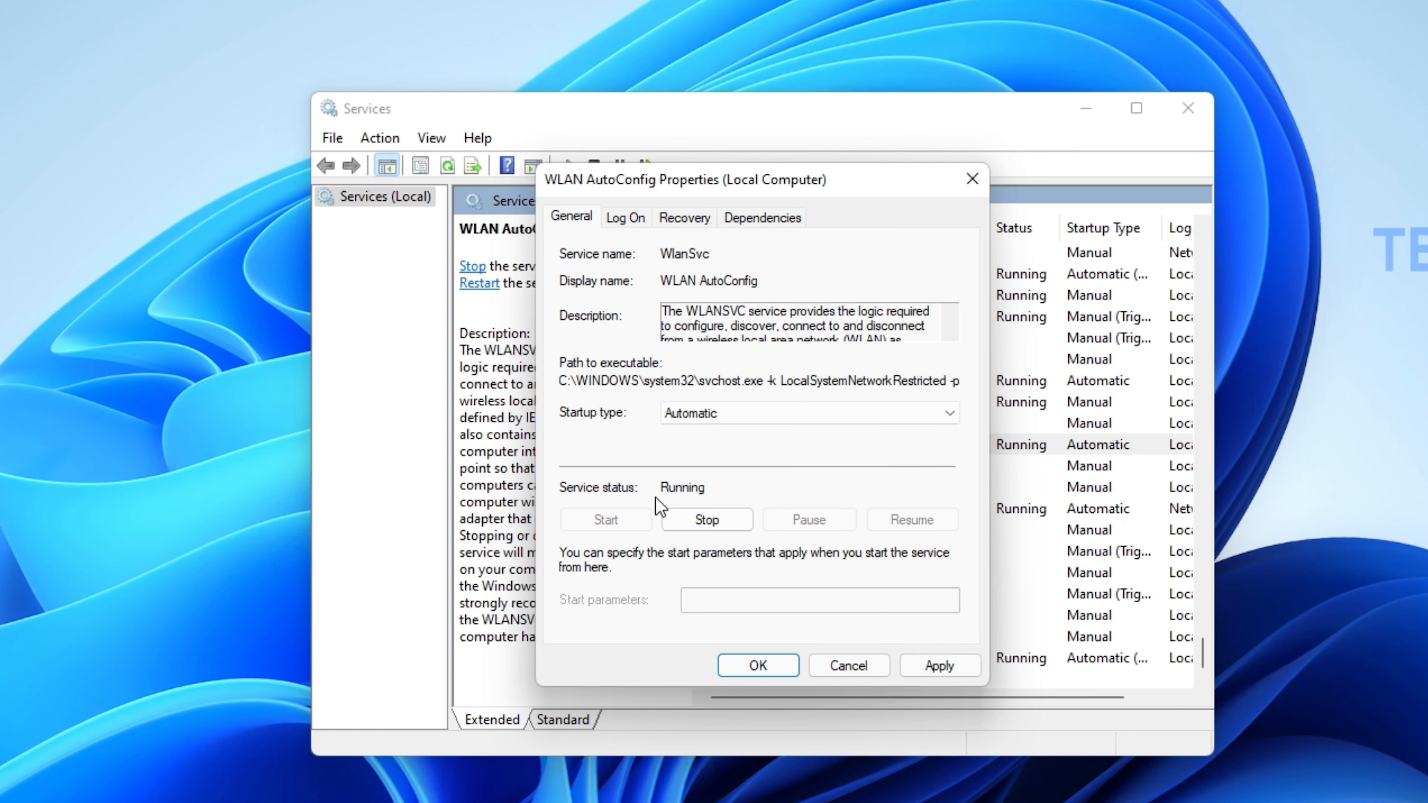
{"action": "mouse_move", "coordinate": [608, 535]}
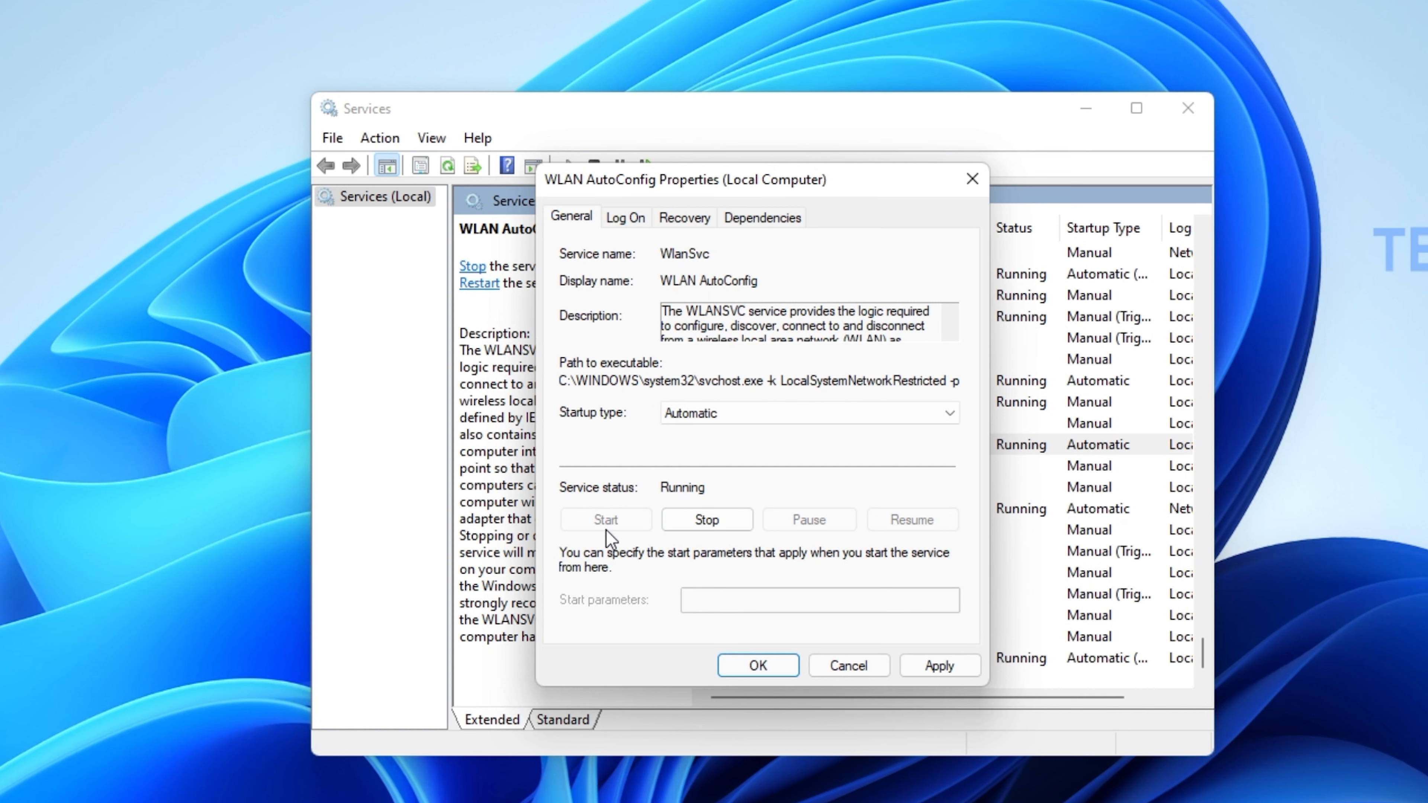
{"action": "mouse_move", "coordinate": [650, 600]}
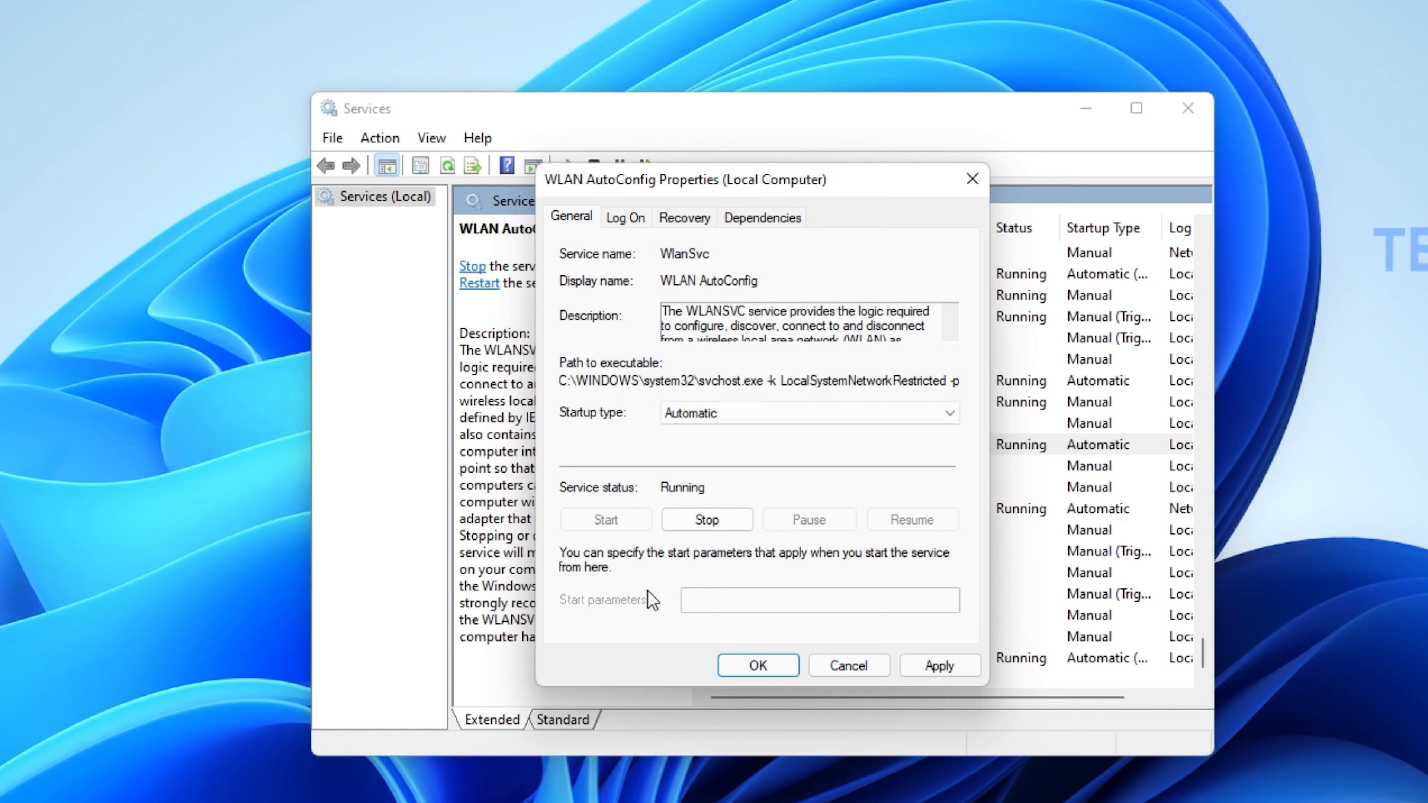
{"action": "left_click", "coordinate": [847, 665]}
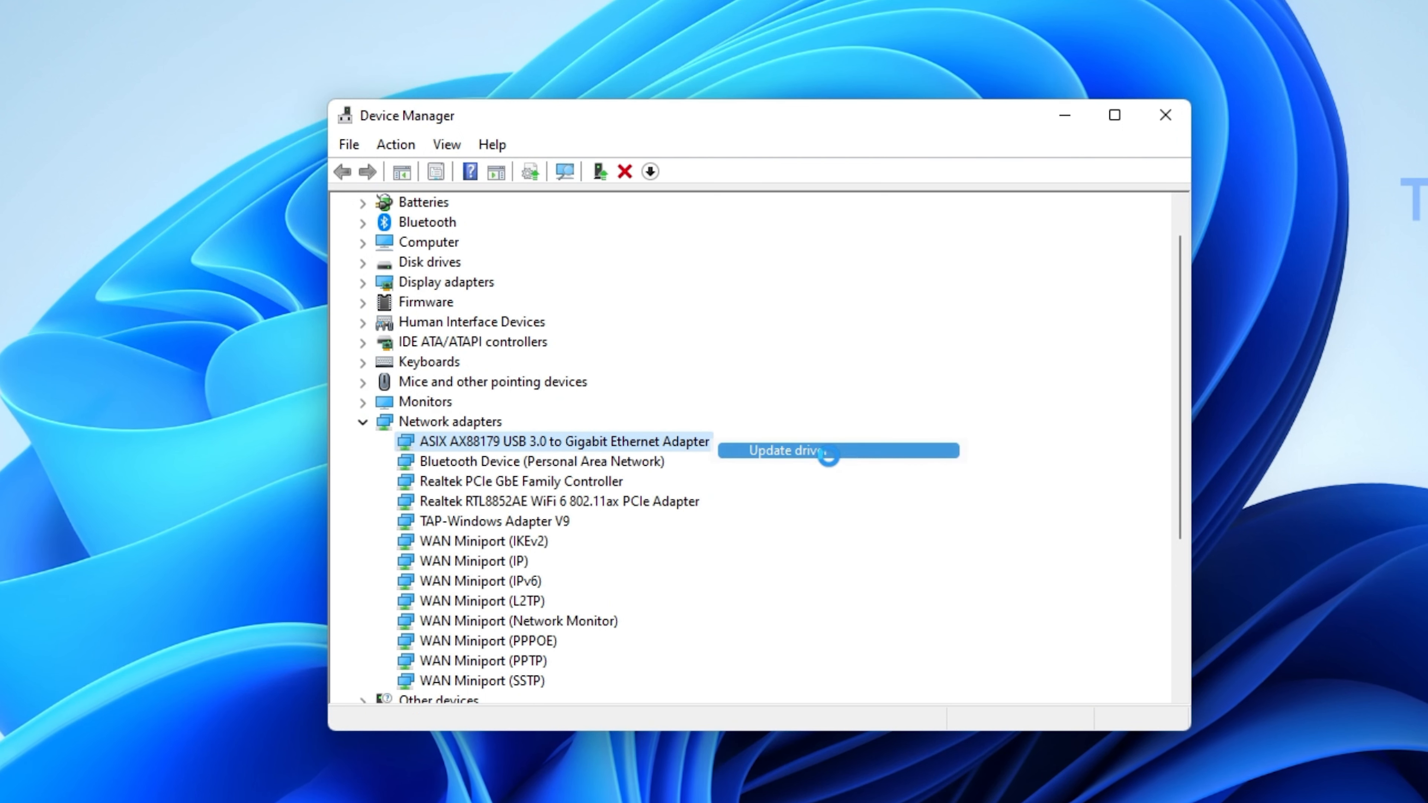
- Start a driver update for the USB Gigabit Ethernet adapter with automatic driver search
{"action": "left_click", "coordinate": [785, 451]}
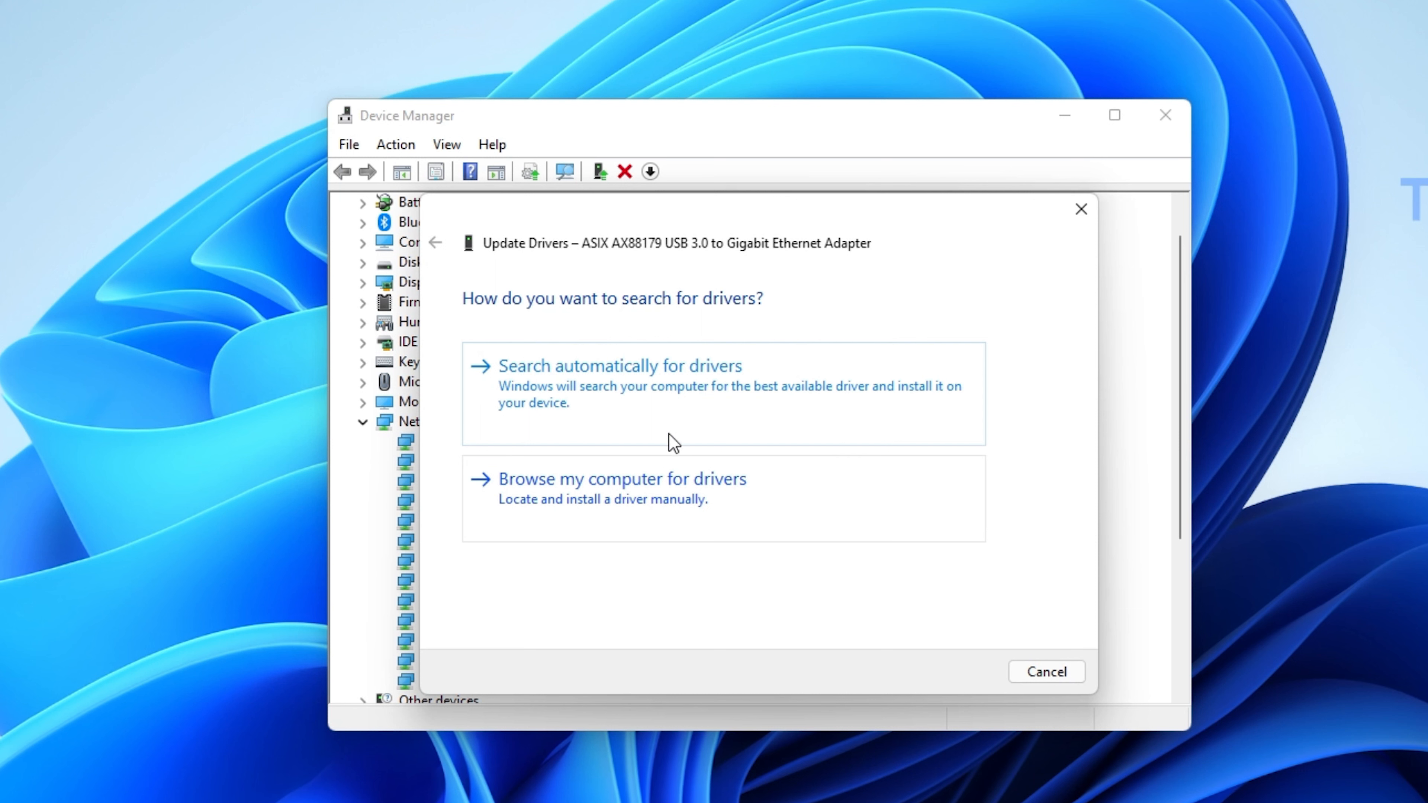
{"action": "mouse_move", "coordinate": [711, 387]}
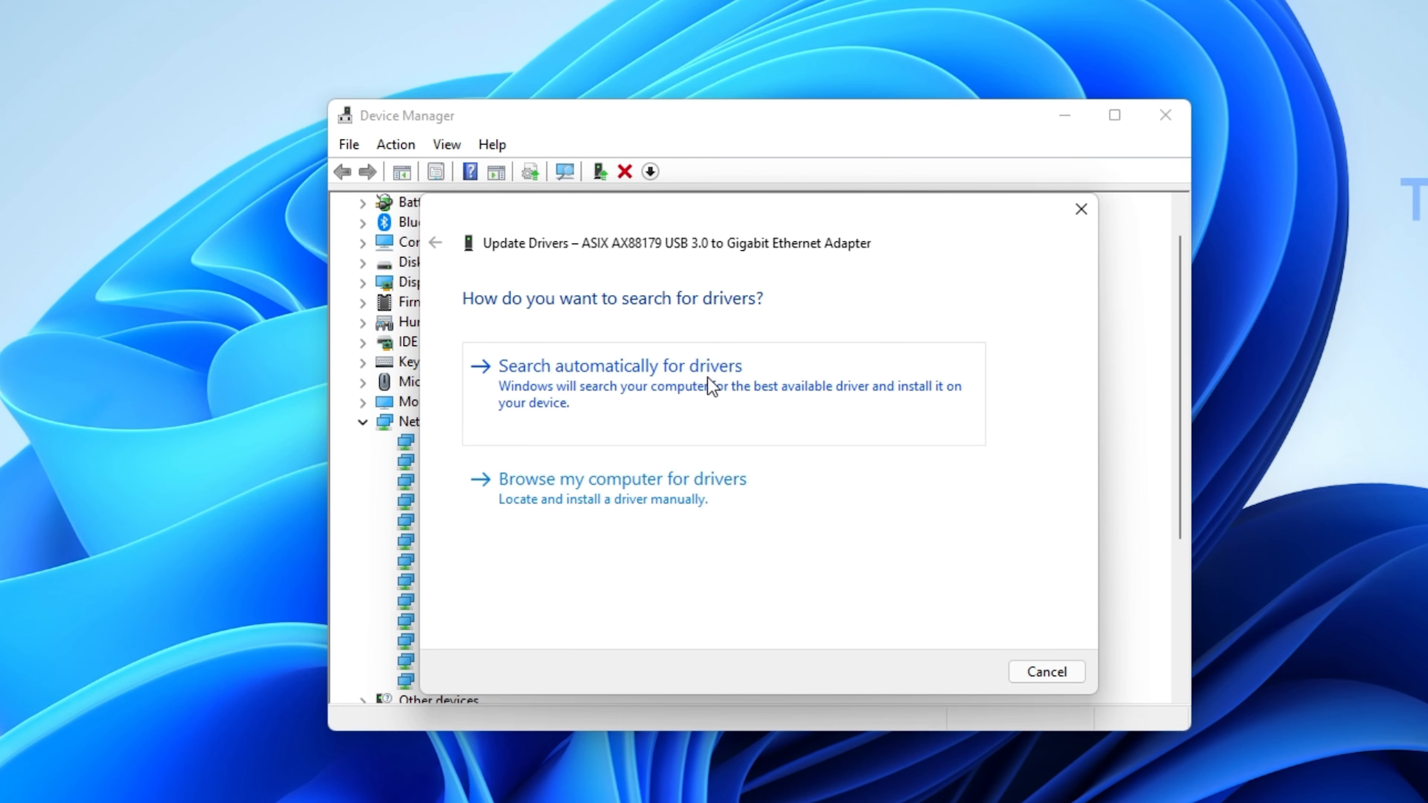
{"action": "mouse_move", "coordinate": [760, 368]}
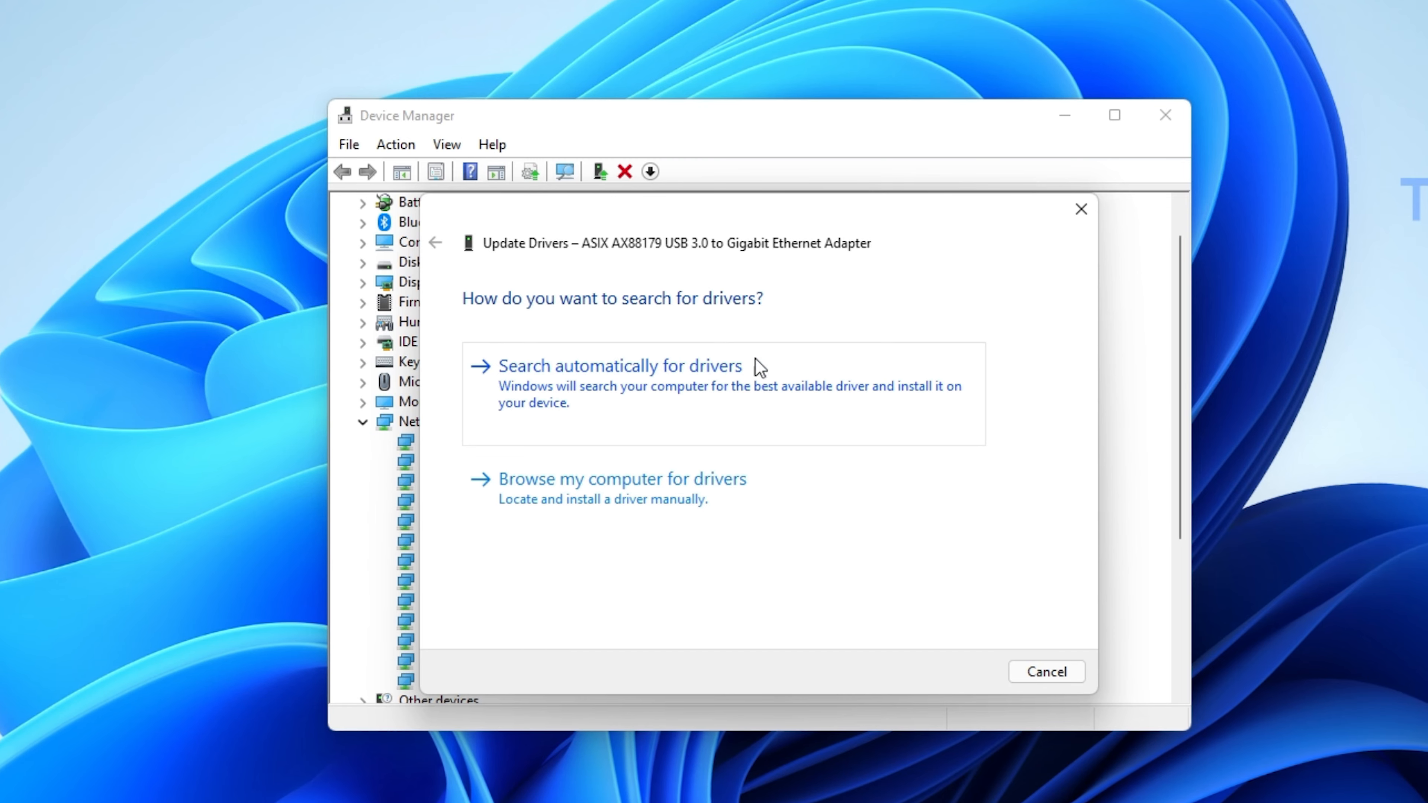
{"action": "left_click", "coordinate": [1045, 671]}
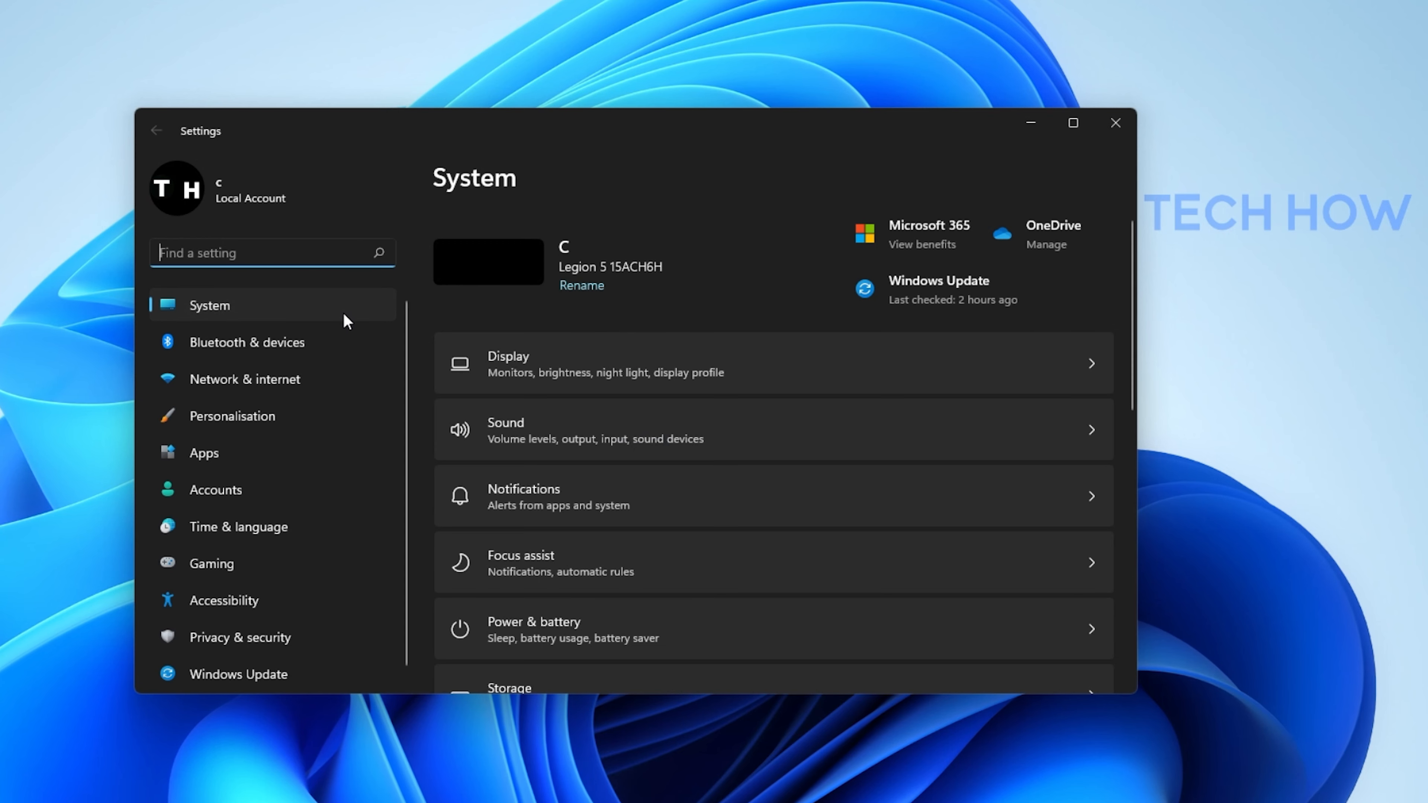
- Turn off metered connection for a saved WiFi network and return to Network & internet
{"action": "left_click", "coordinate": [244, 378]}
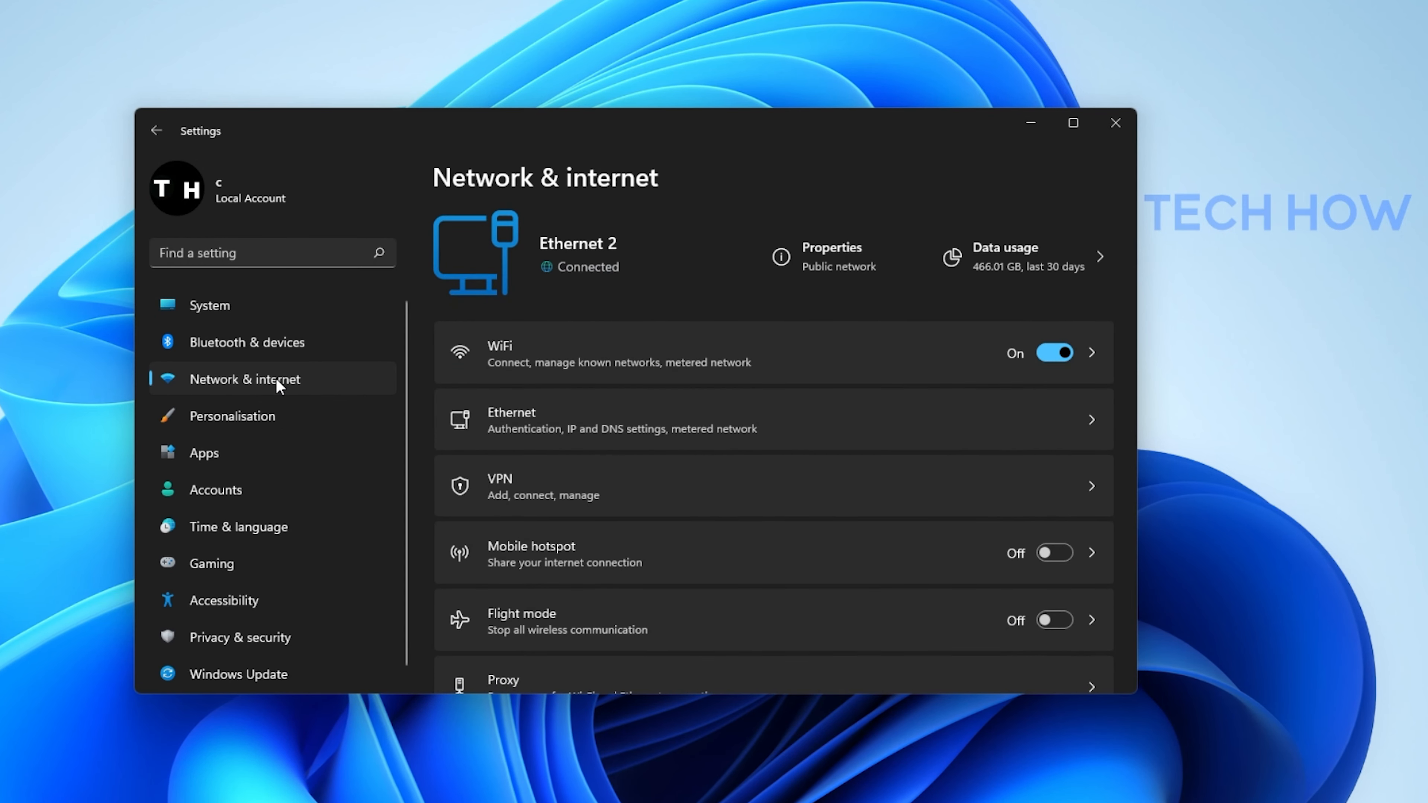
{"action": "mouse_move", "coordinate": [673, 255]}
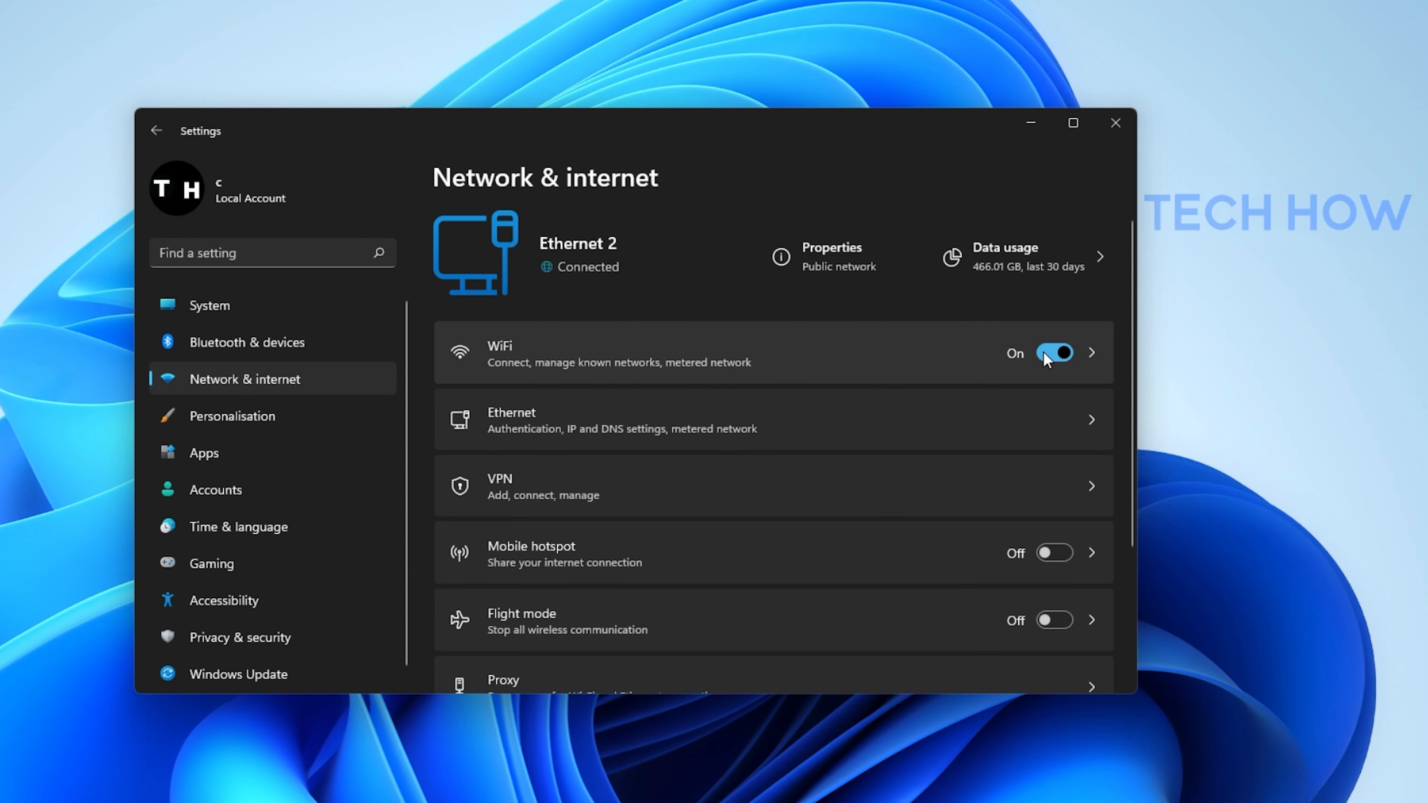
{"action": "mouse_move", "coordinate": [925, 365]}
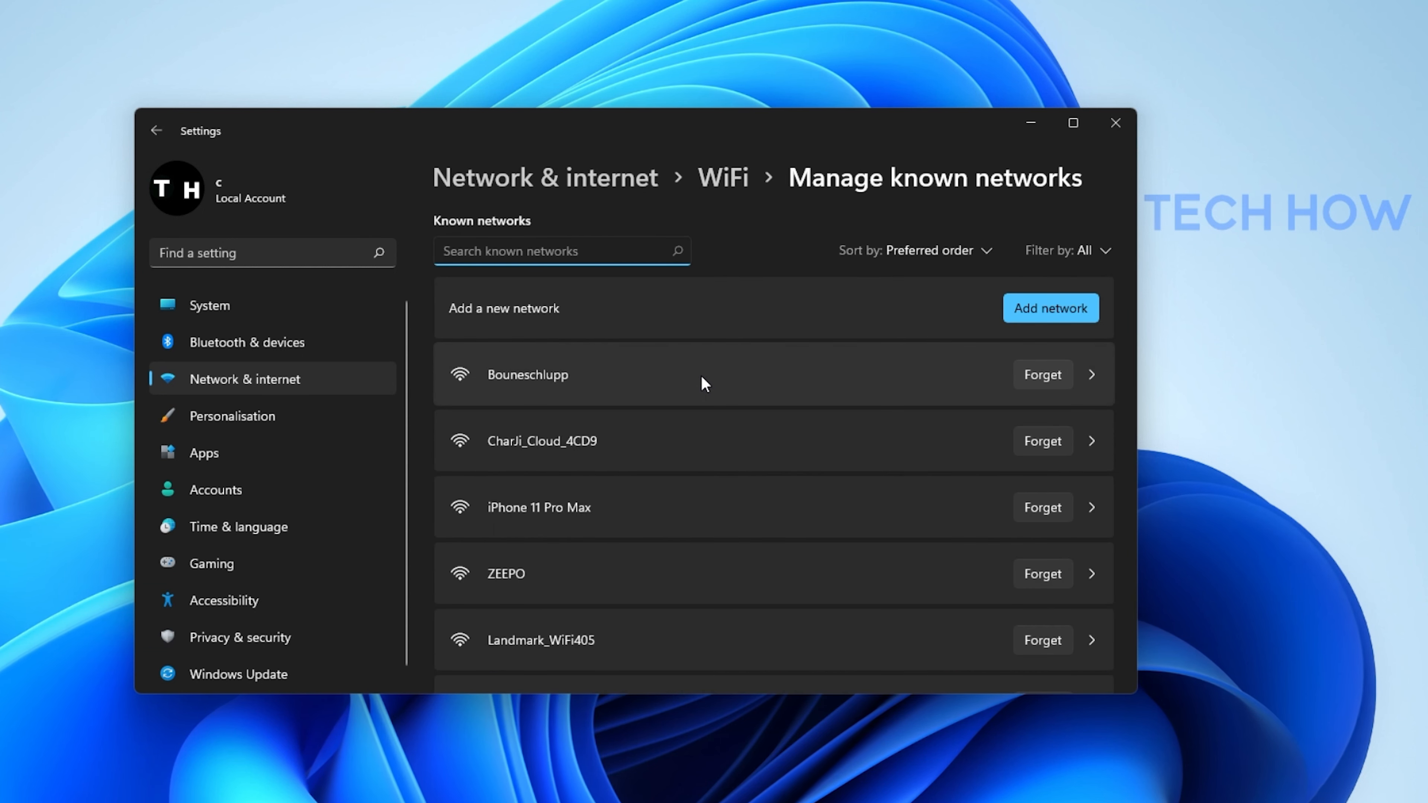
{"action": "left_click", "coordinate": [1090, 441]}
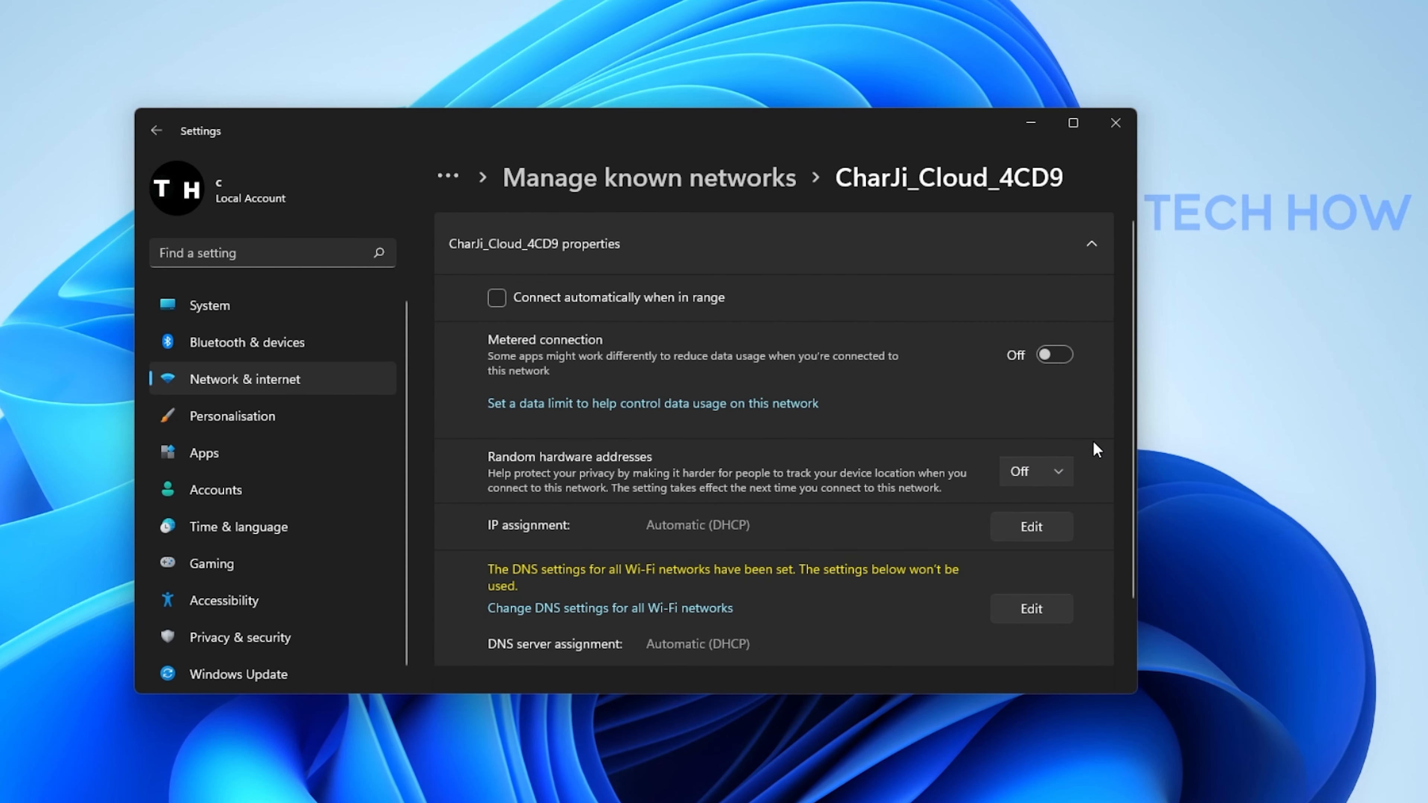
{"action": "mouse_move", "coordinate": [1091, 434]}
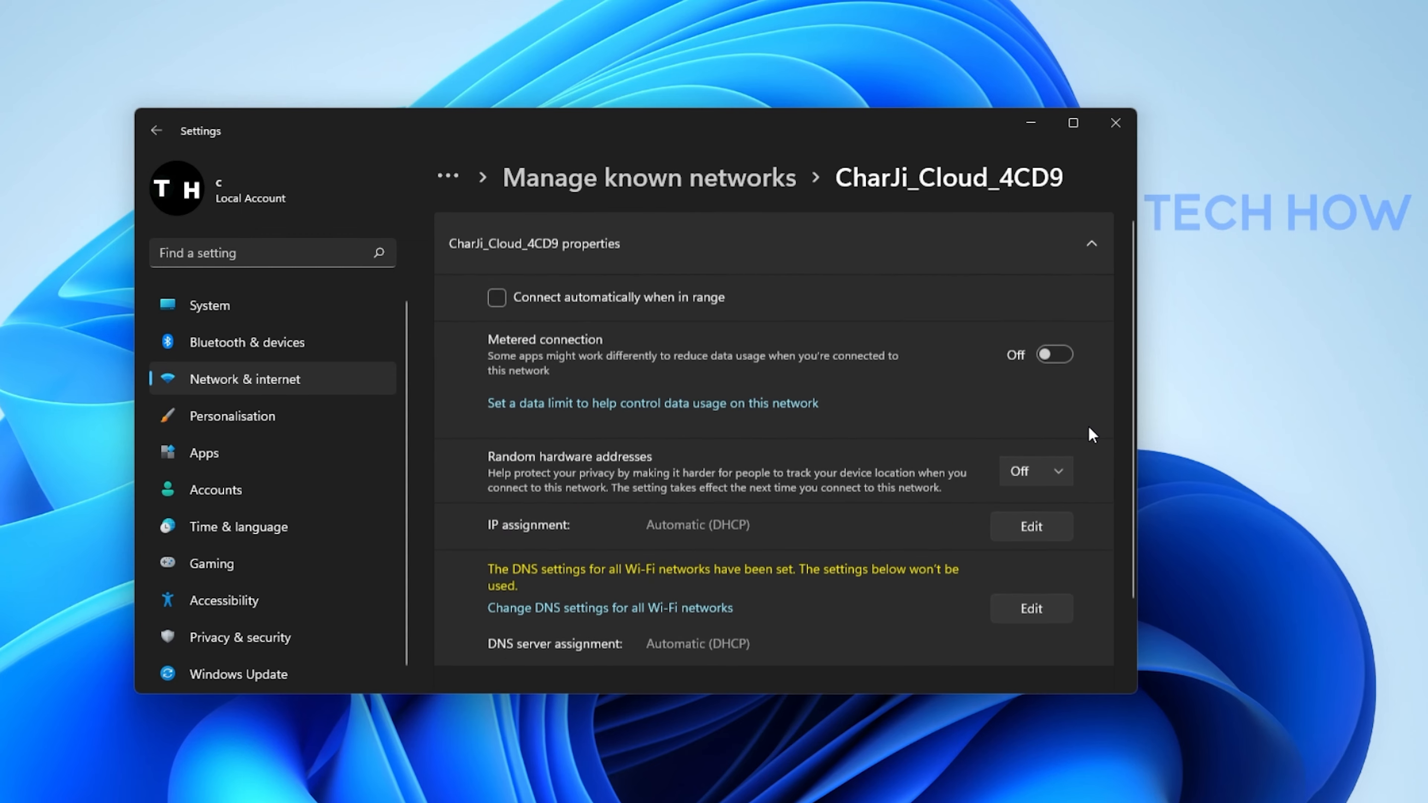
{"action": "mouse_move", "coordinate": [1052, 369]}
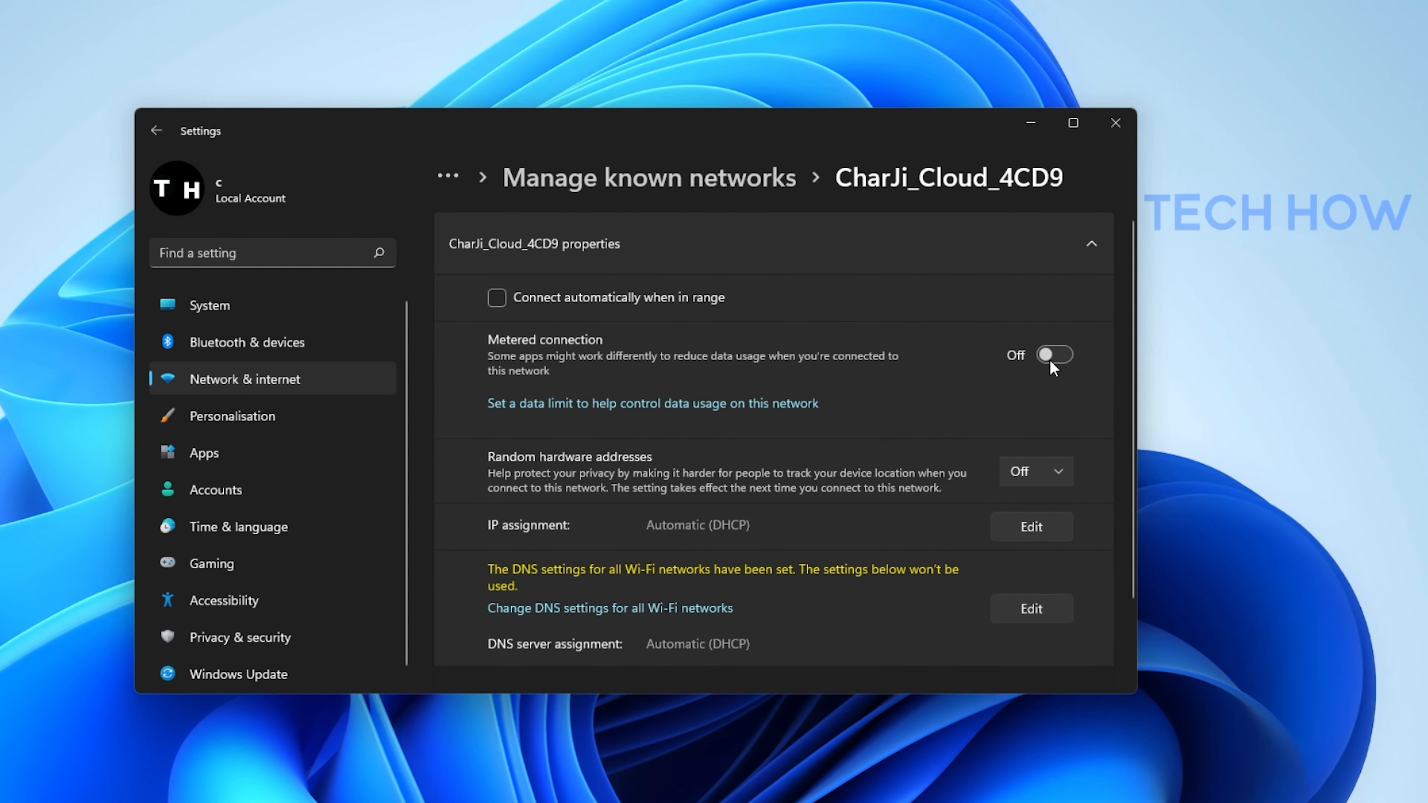
{"action": "left_click", "coordinate": [156, 130]}
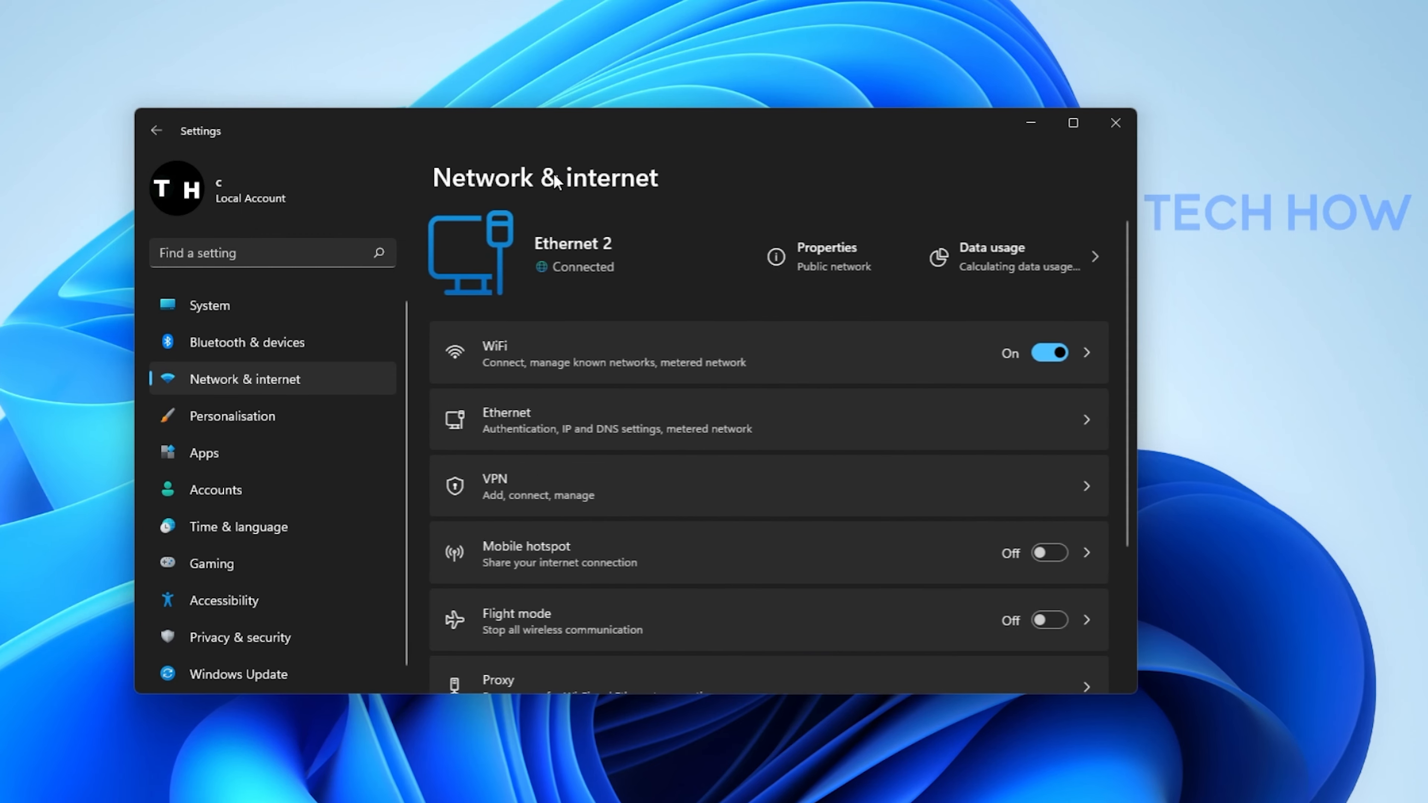
- Scroll through Advanced network settings to reveal data usage, network reset and firewall options
{"action": "scroll", "scroll_direction": "down", "scroll_amount": 3}
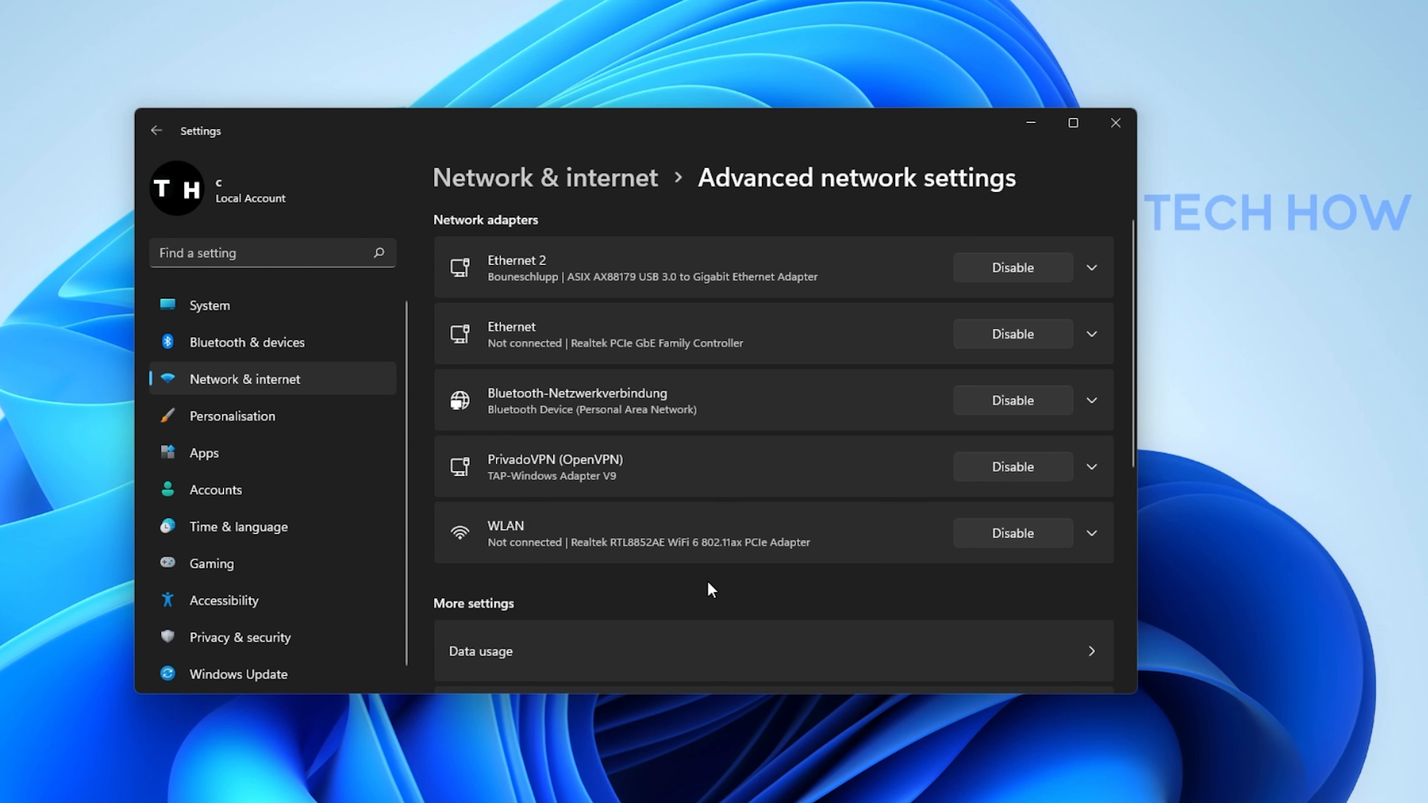
{"action": "scroll", "scroll_direction": "down", "scroll_amount": 3}
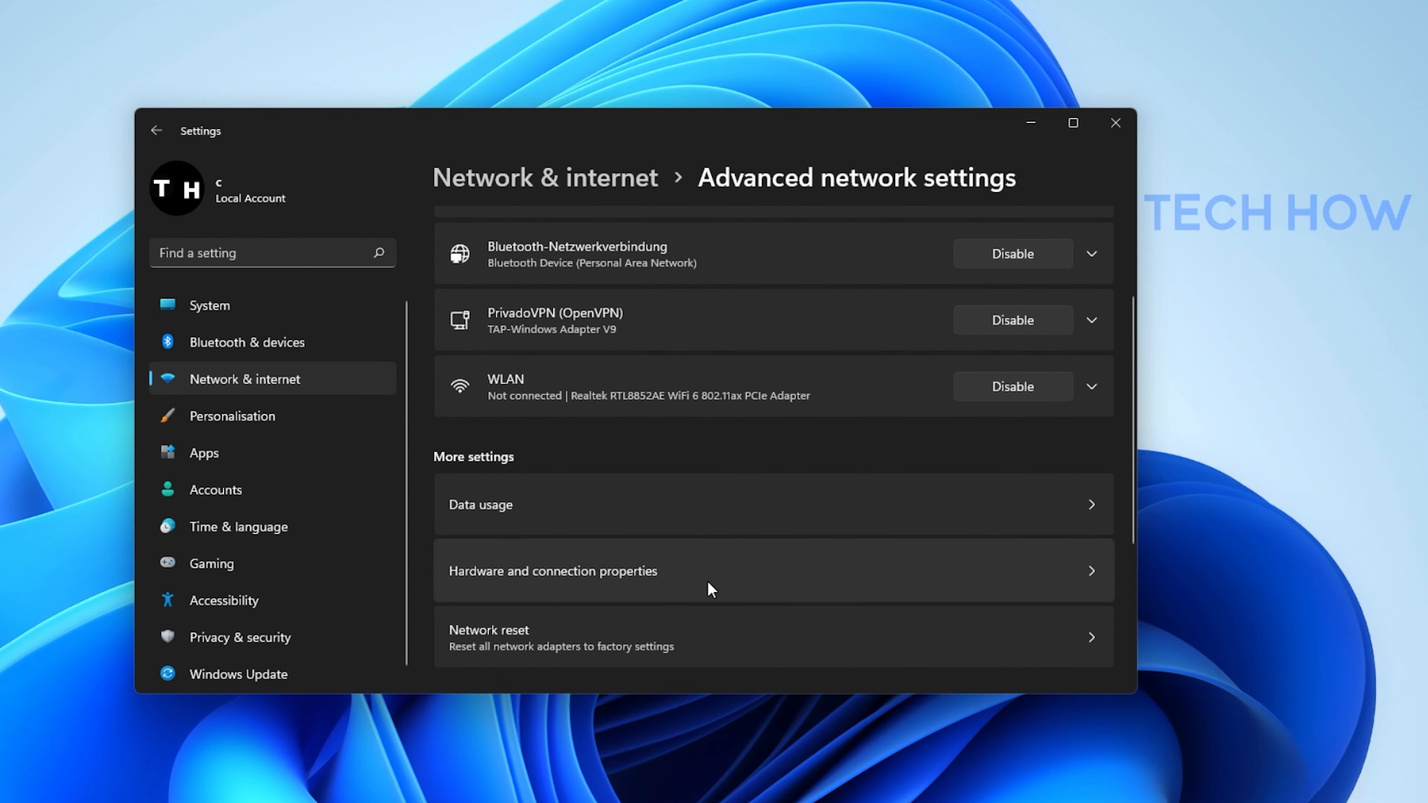
{"action": "scroll", "scroll_direction": "down", "scroll_amount": 3}
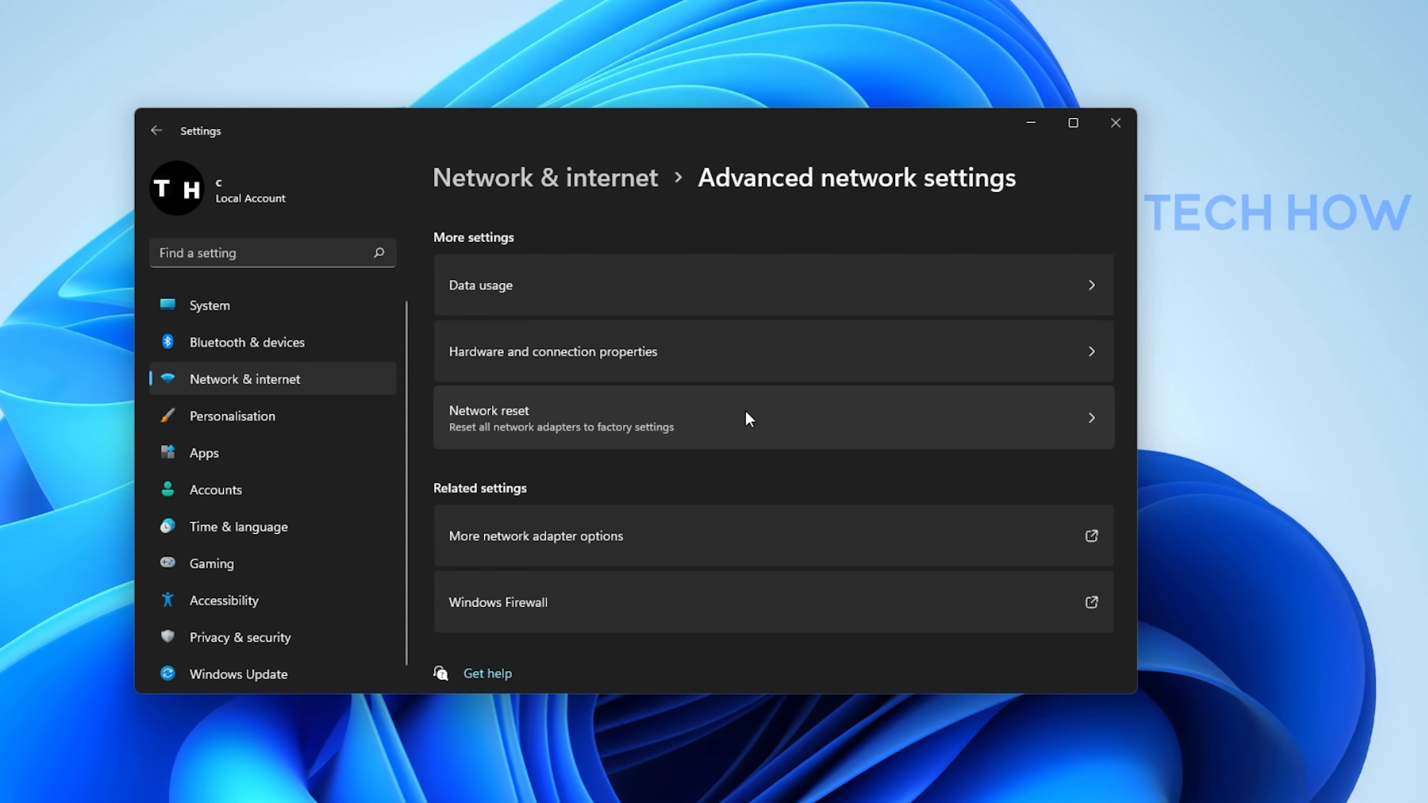
{"action": "mouse_move", "coordinate": [330, 295]}
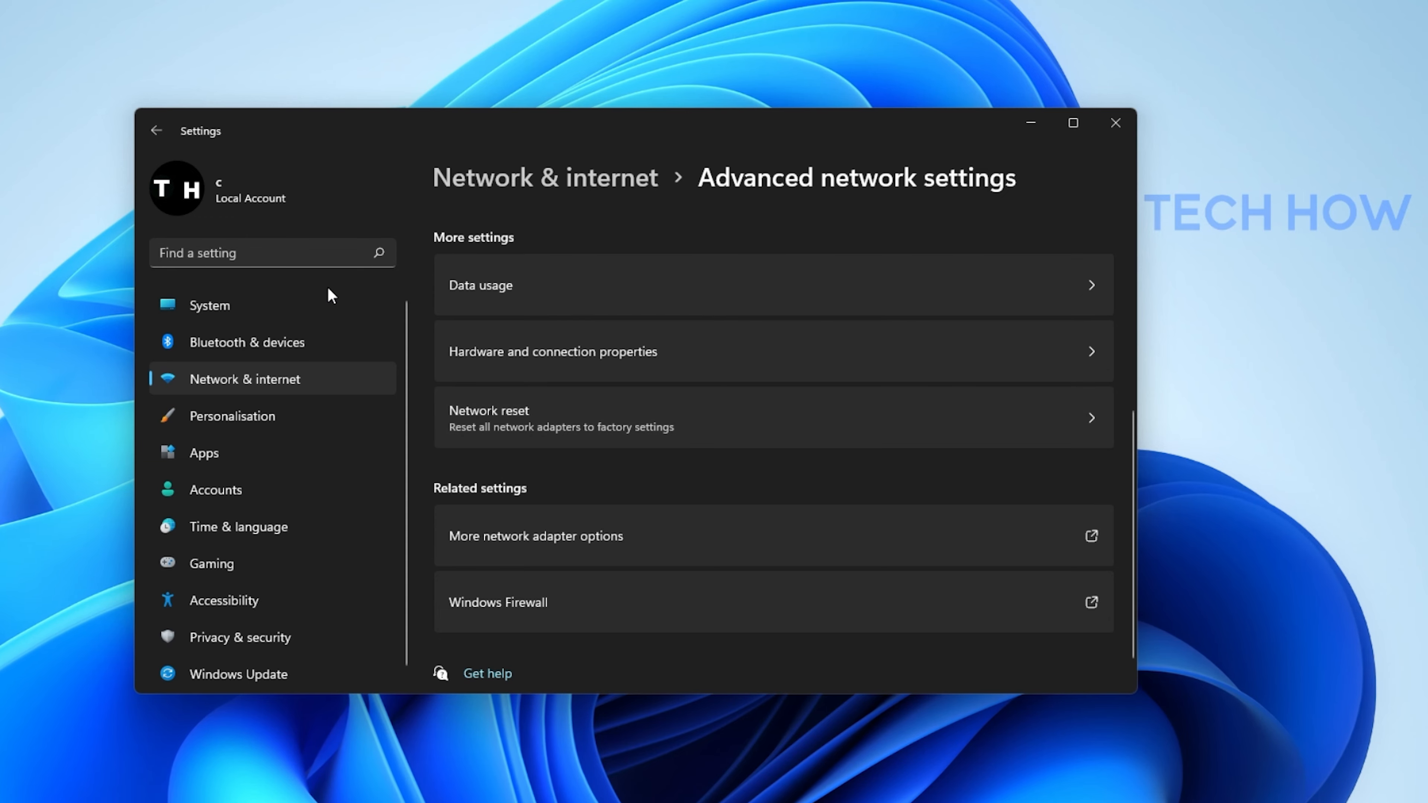
- Go to System settings to reach the Other trouble-shooters list with Internet Connections
{"action": "left_click", "coordinate": [208, 305]}
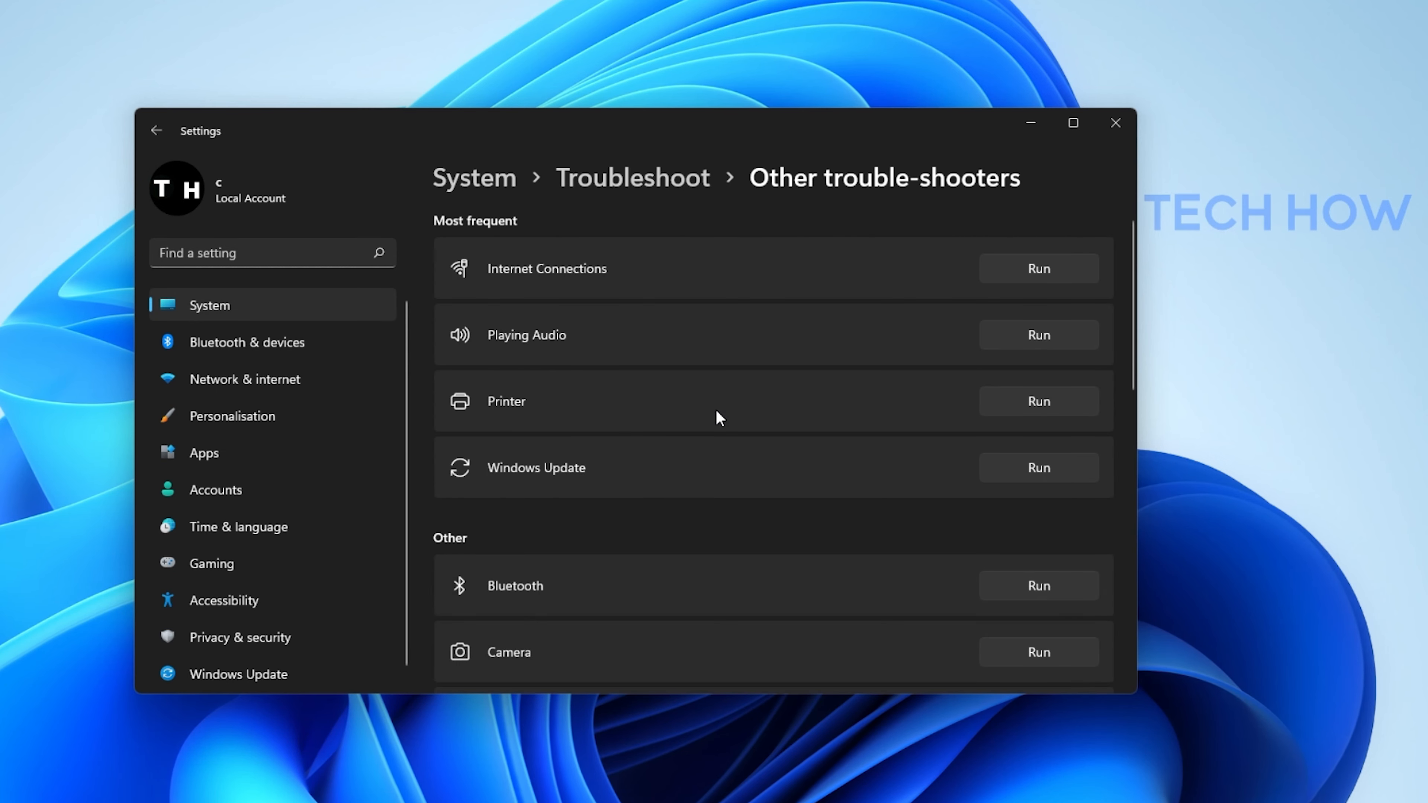
{"action": "mouse_move", "coordinate": [1025, 284]}
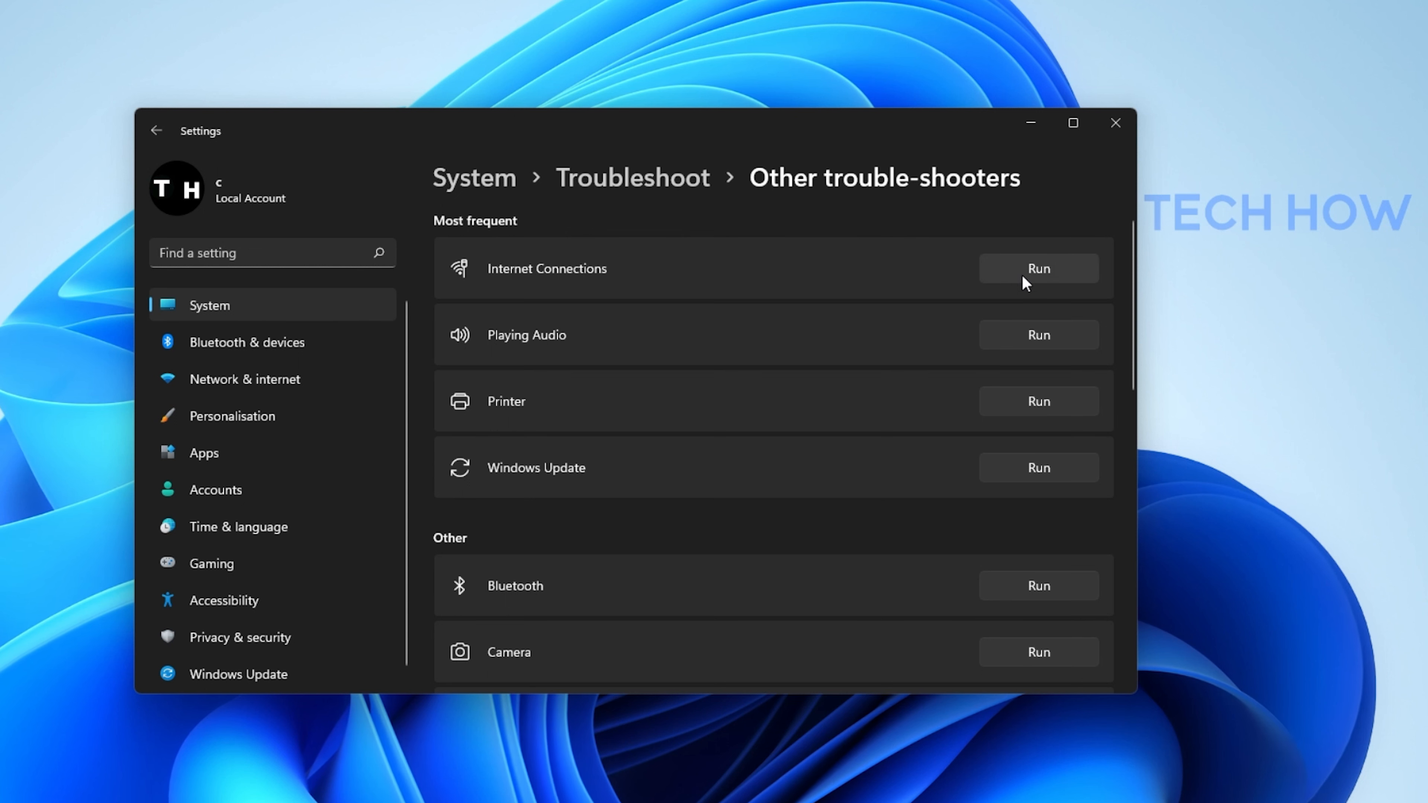